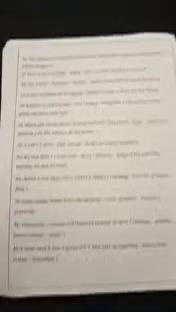
{"action": "scroll", "scroll_direction": "down", "scroll_amount": 3}
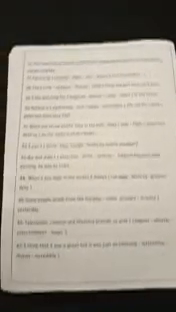
{"action": "scroll", "scroll_direction": "down", "scroll_amount": 3}
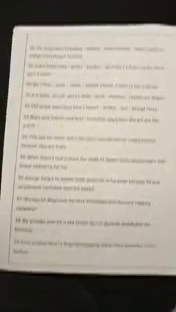
{"action": "scroll", "scroll_direction": "down", "scroll_amount": 3}
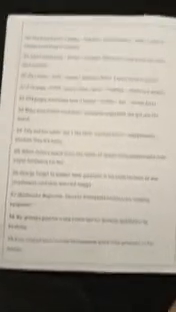